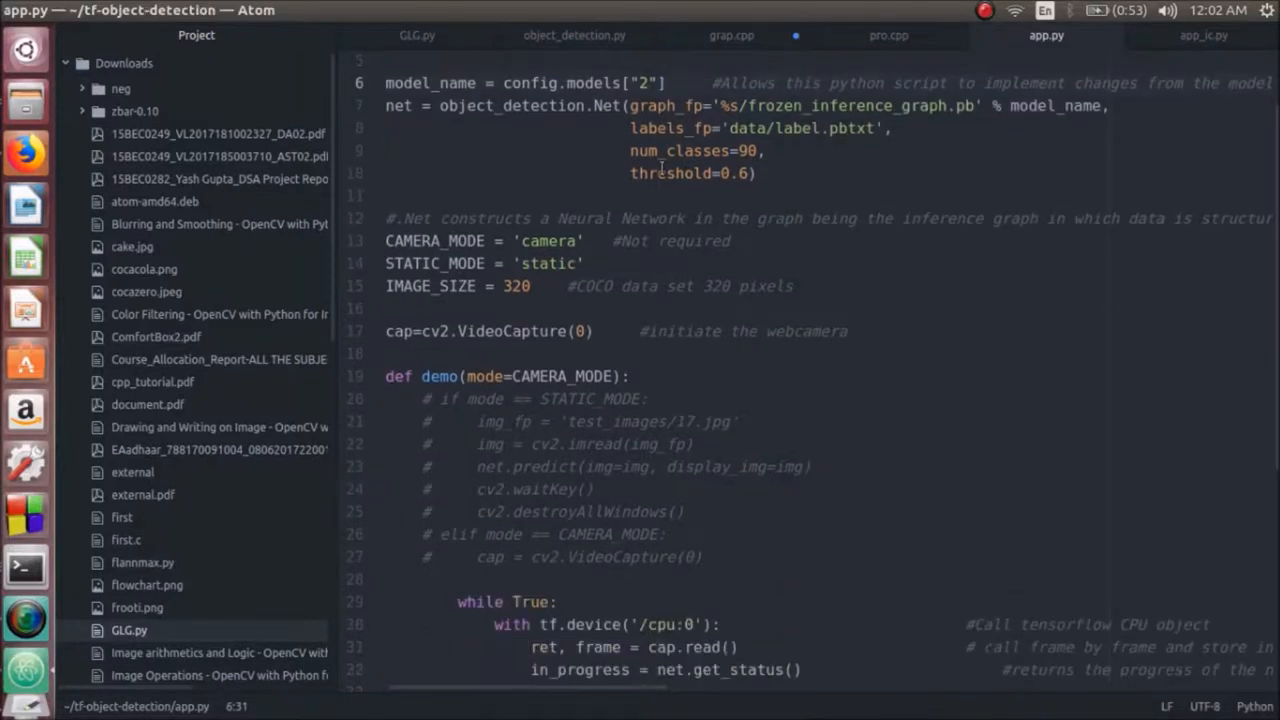
- Open label.pbtxt in gedit and scroll through the person, bicycle and car labels
{"action": "scroll", "scroll_direction": "down", "scroll_amount": 3}
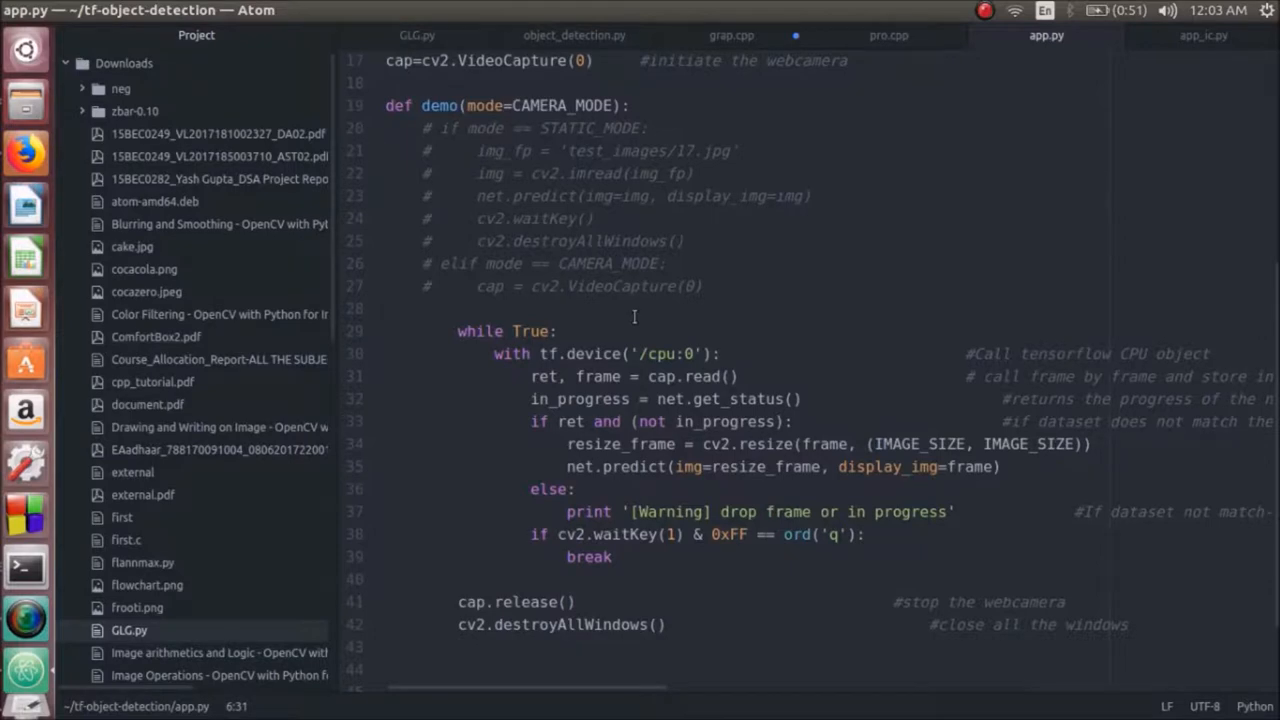
{"action": "mouse_move", "coordinate": [730, 408]}
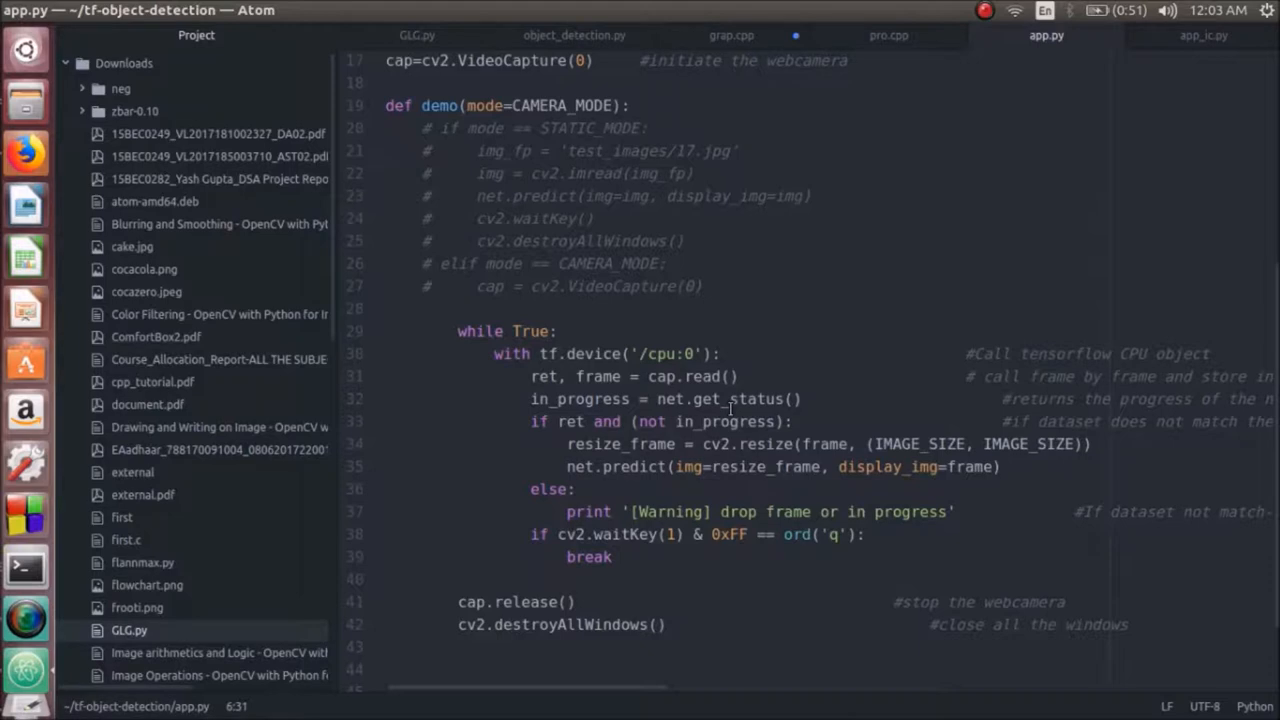
{"action": "mouse_move", "coordinate": [738, 444]}
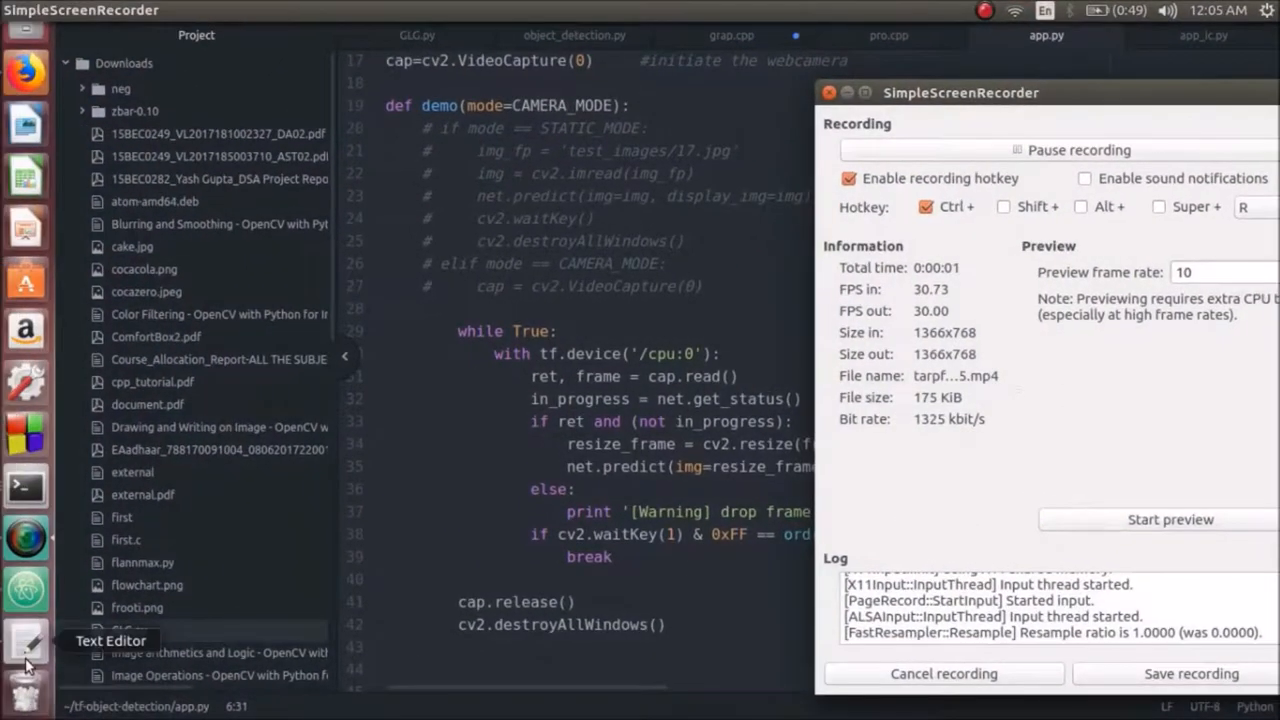
{"action": "left_click", "coordinate": [25, 642]}
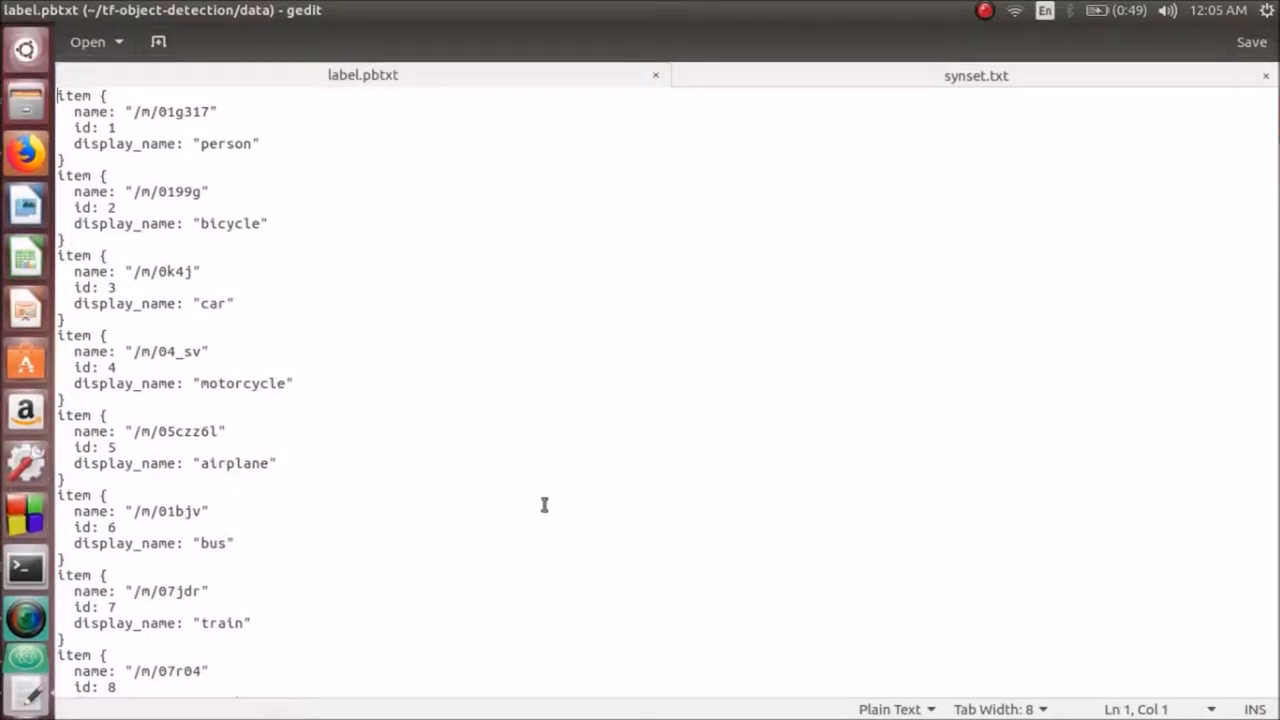
{"action": "left_click", "coordinate": [237, 303]}
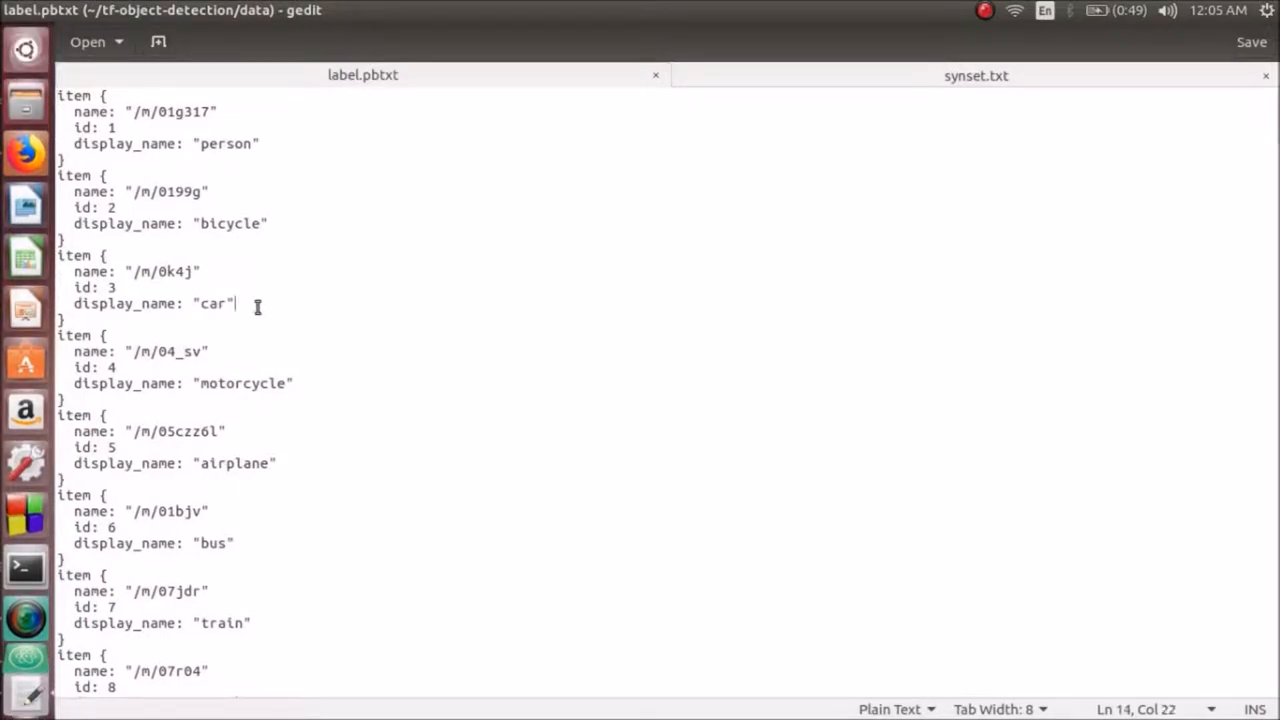
{"action": "scroll", "scroll_direction": "down", "scroll_amount": 3}
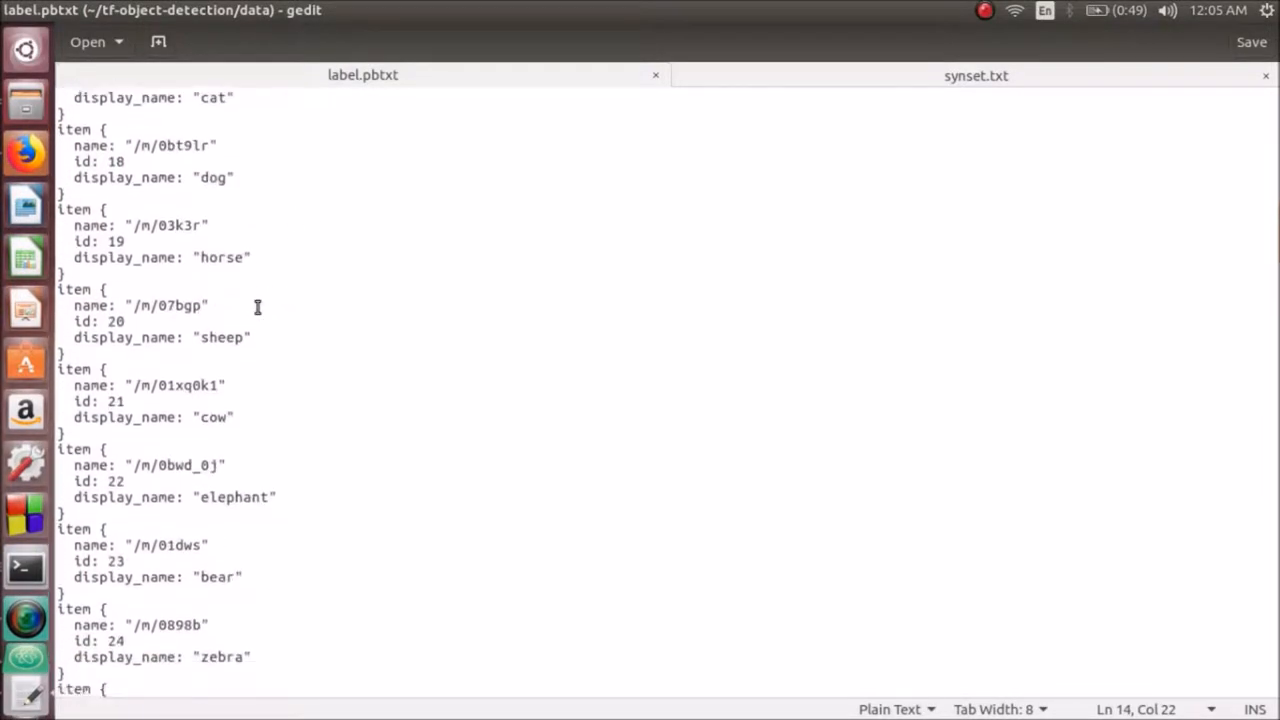
{"action": "scroll", "scroll_direction": "down", "scroll_amount": 3}
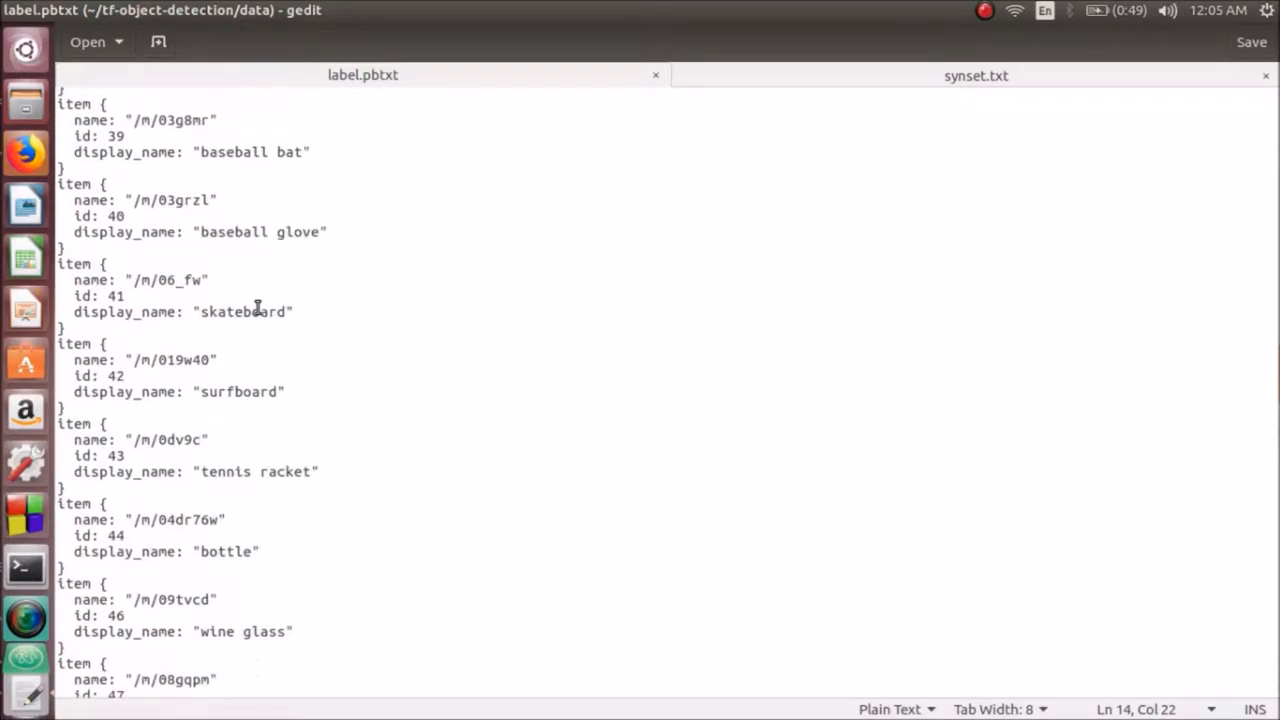
{"action": "scroll", "scroll_direction": "down", "scroll_amount": 3}
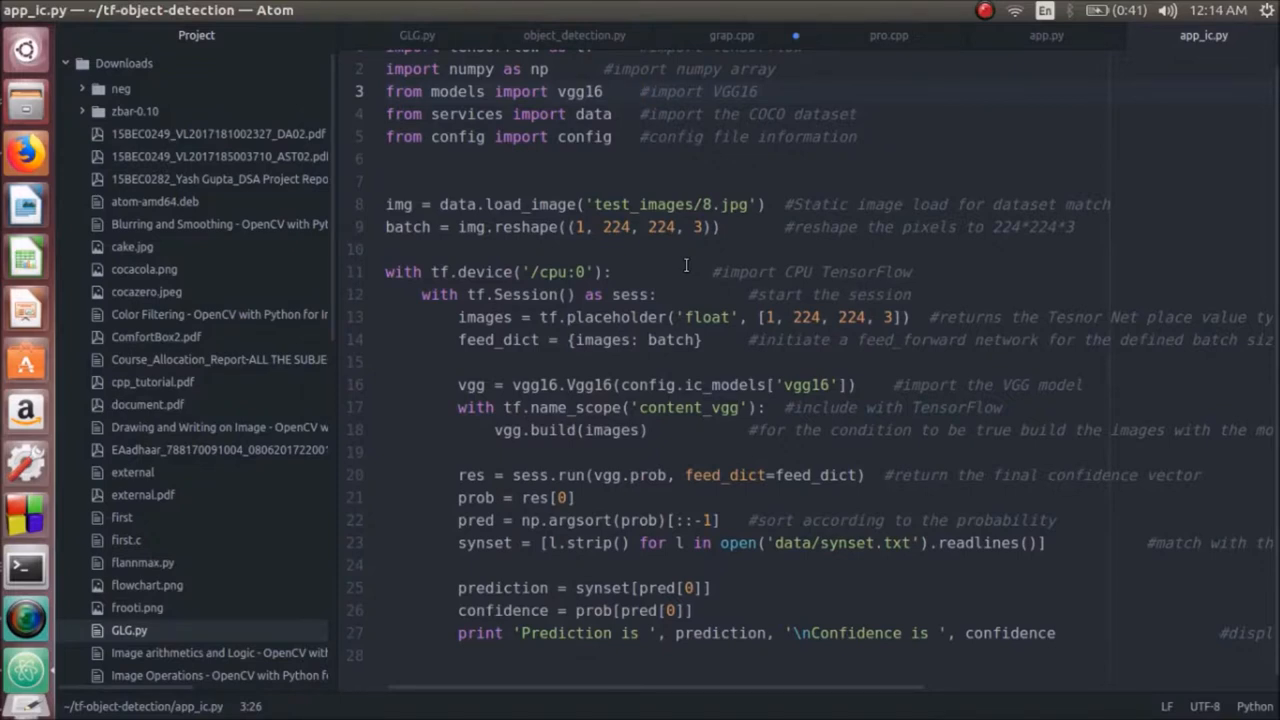
- Focus the VGG16 image-classification code in app_ic.py to walk through it
{"action": "left_click", "coordinate": [638, 91]}
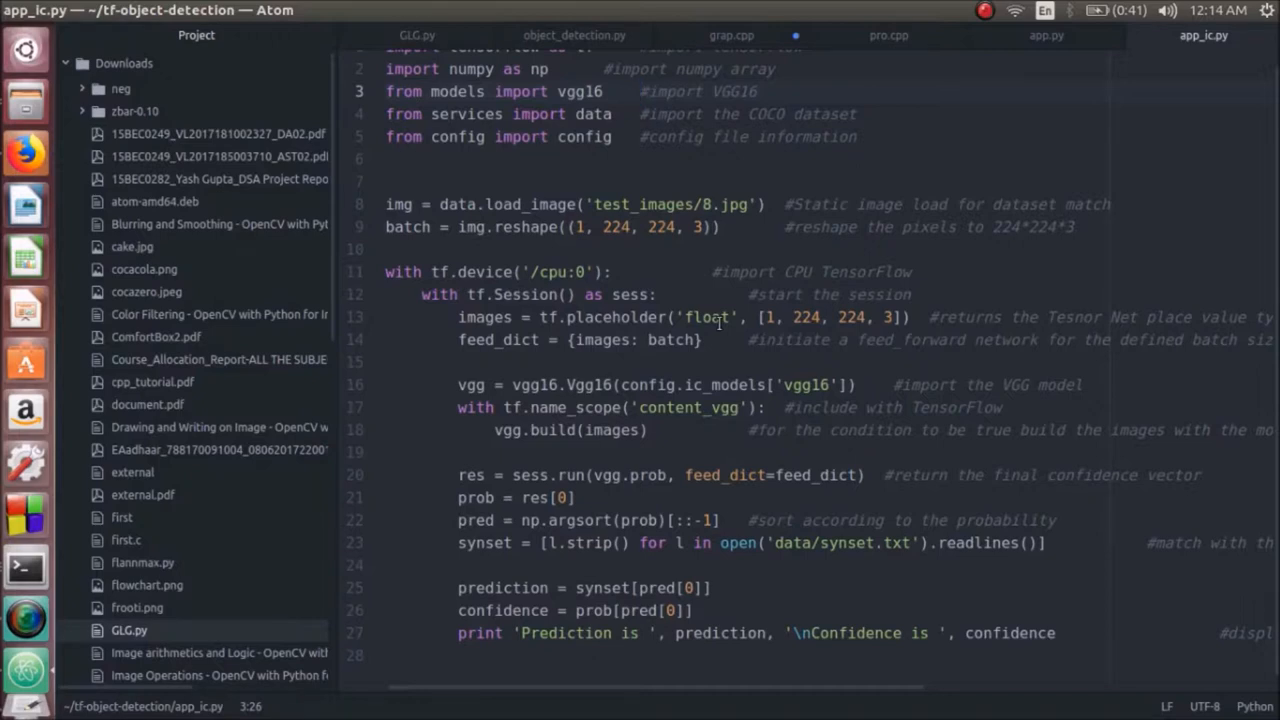
{"action": "left_click", "coordinate": [638, 91]}
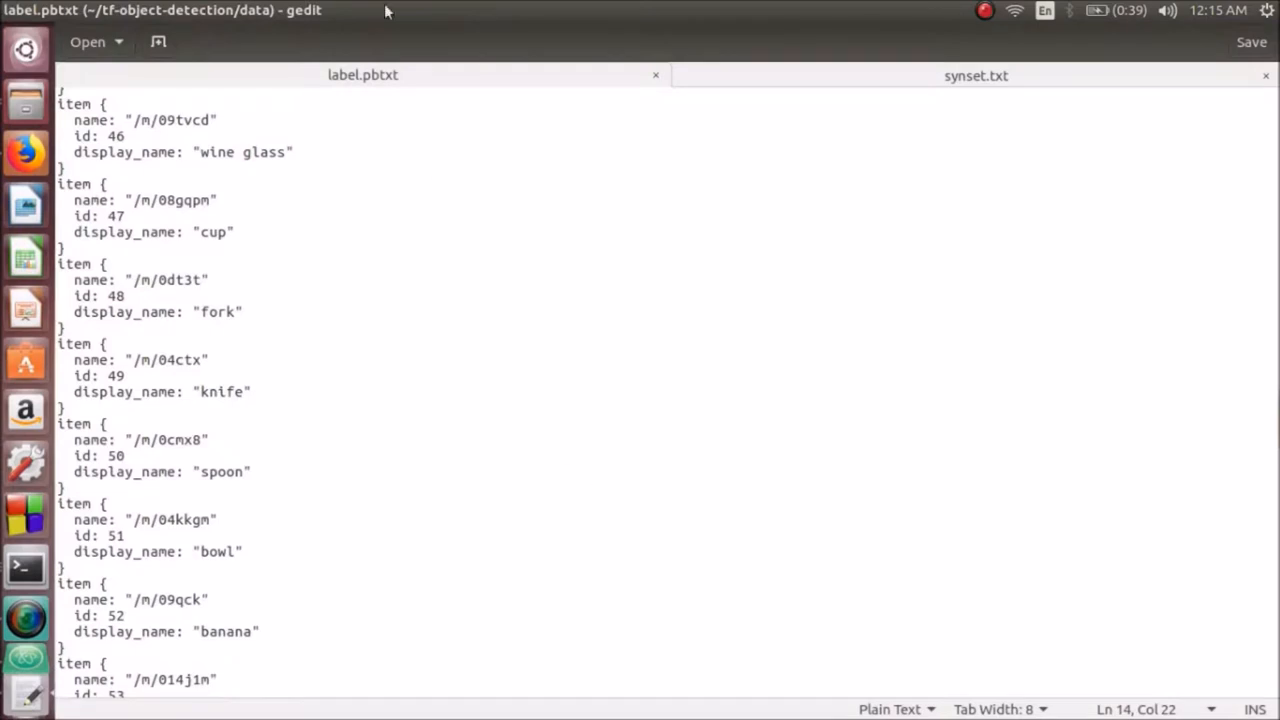
{"action": "mouse_move", "coordinate": [980, 90]}
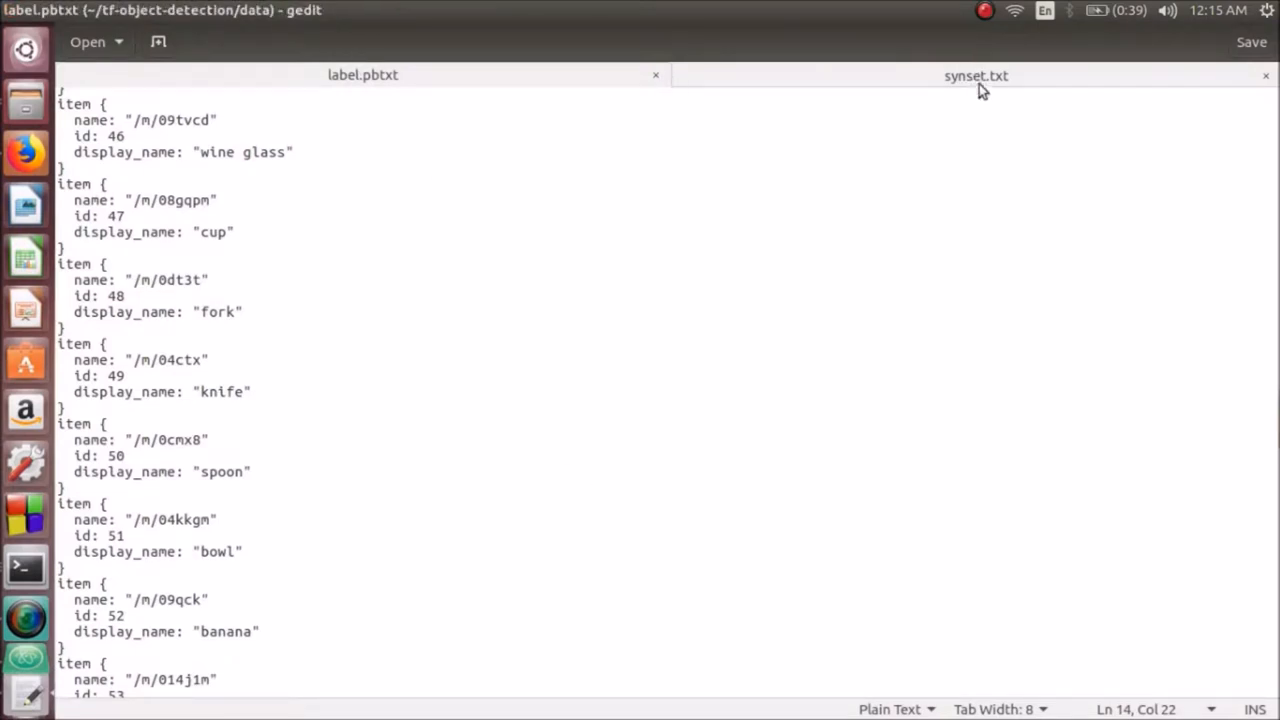
- Bring up the synset.txt class list in gedit
{"action": "left_click", "coordinate": [976, 75]}
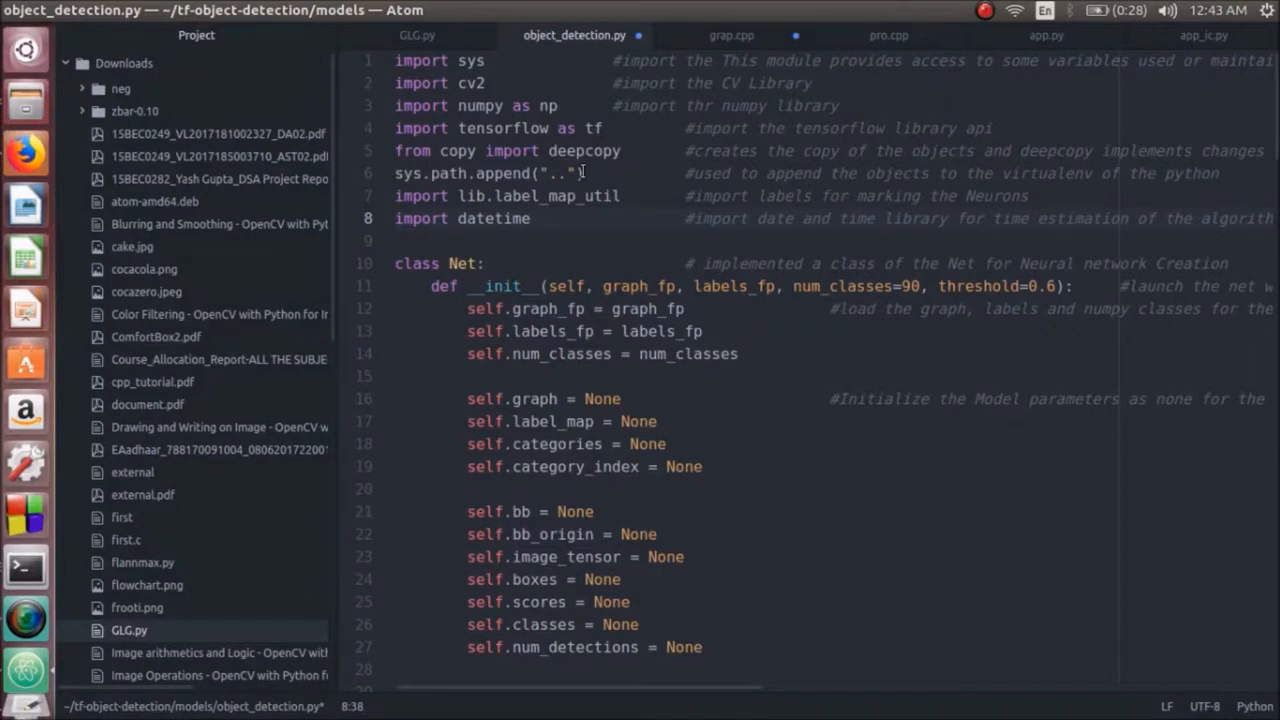
{"action": "left_click", "coordinate": [730, 219]}
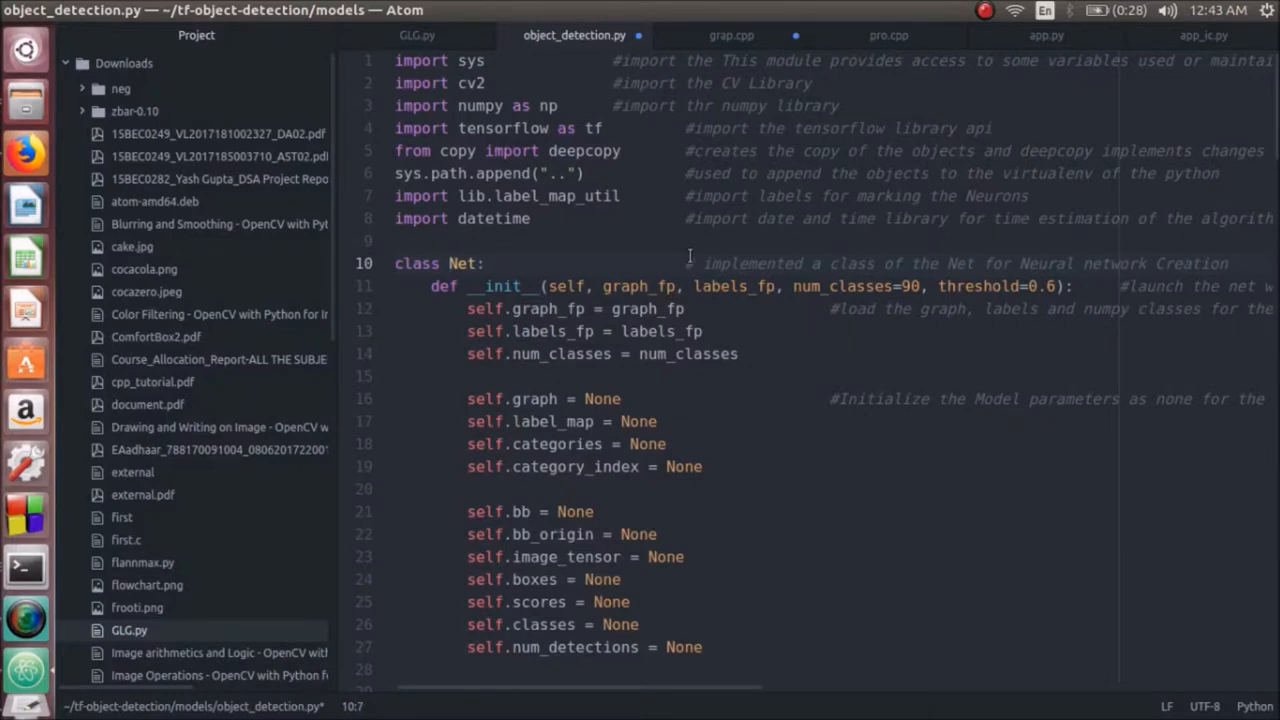
{"action": "left_click", "coordinate": [450, 263]}
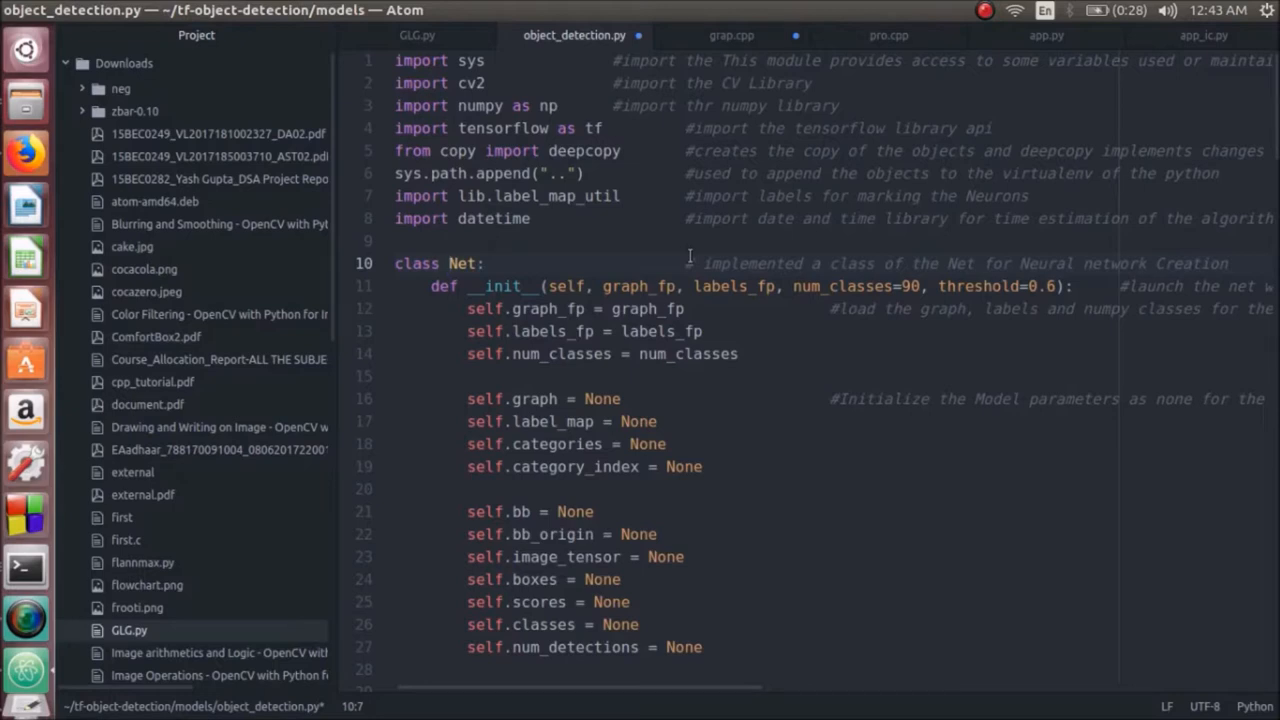
{"action": "left_click", "coordinate": [450, 263]}
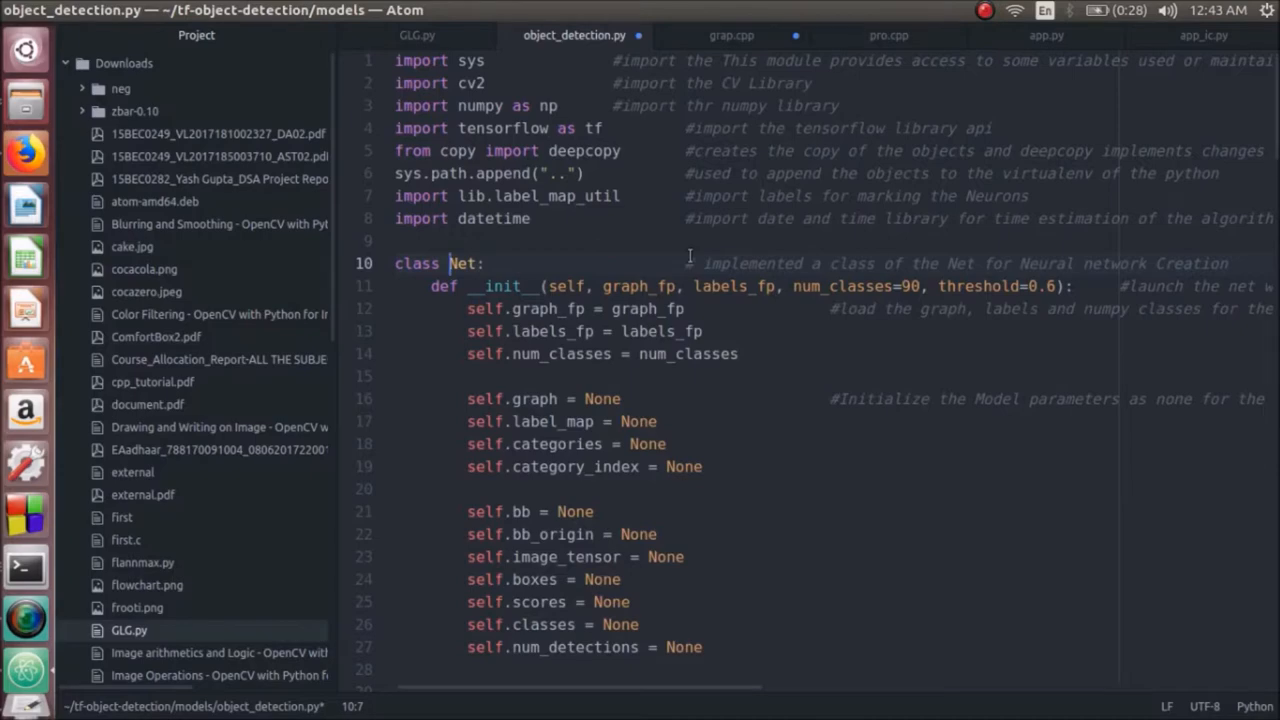
{"action": "scroll", "scroll_direction": "down", "scroll_amount": 3}
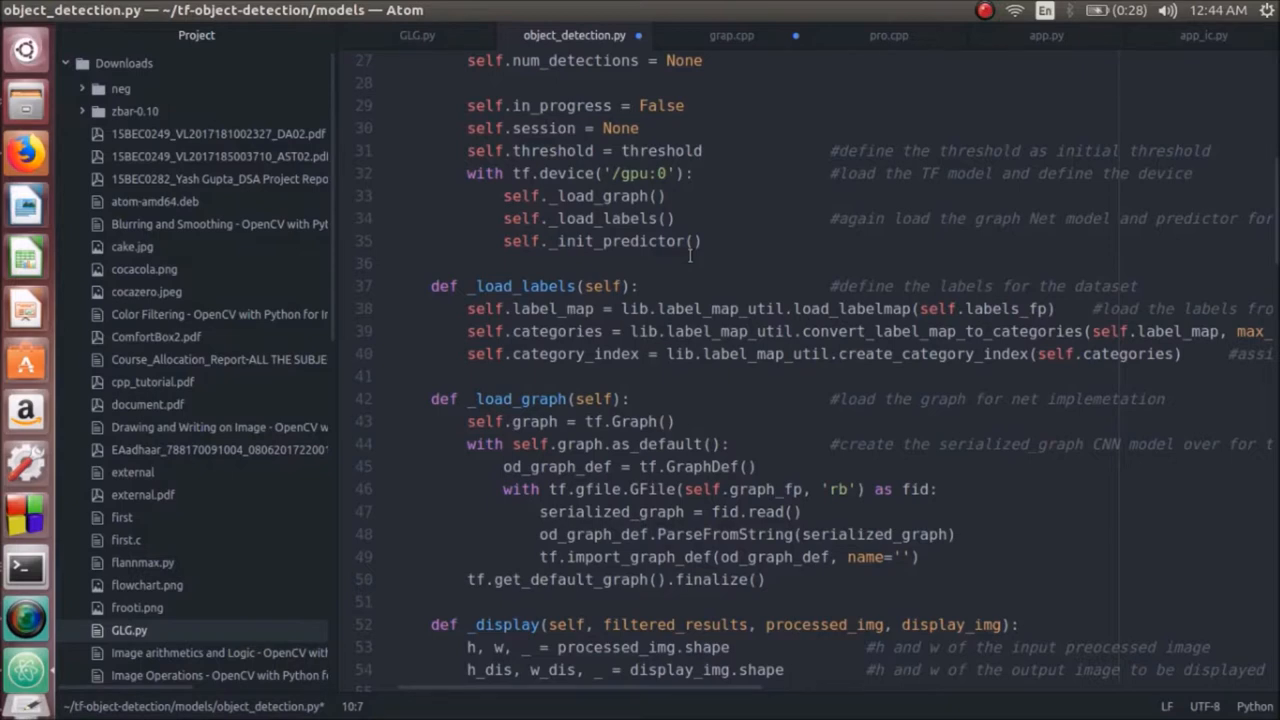
{"action": "left_click", "coordinate": [996, 354]}
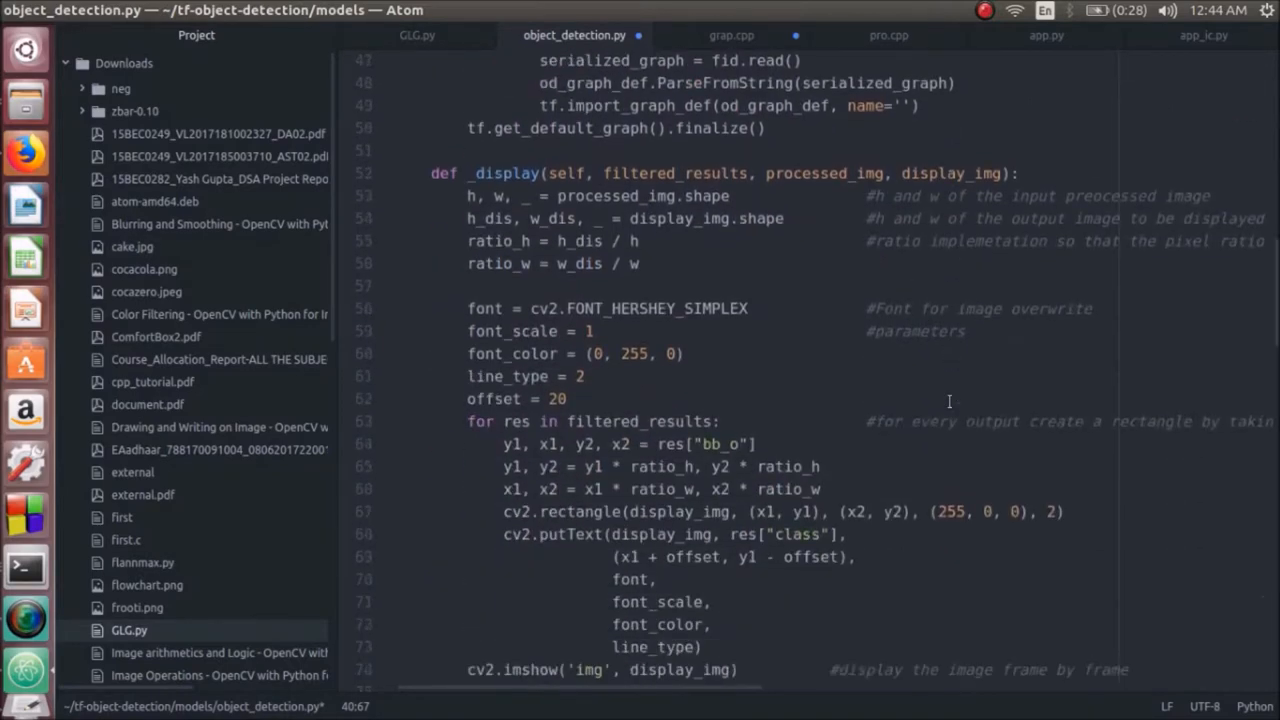
{"action": "scroll", "scroll_direction": "down", "scroll_amount": 3}
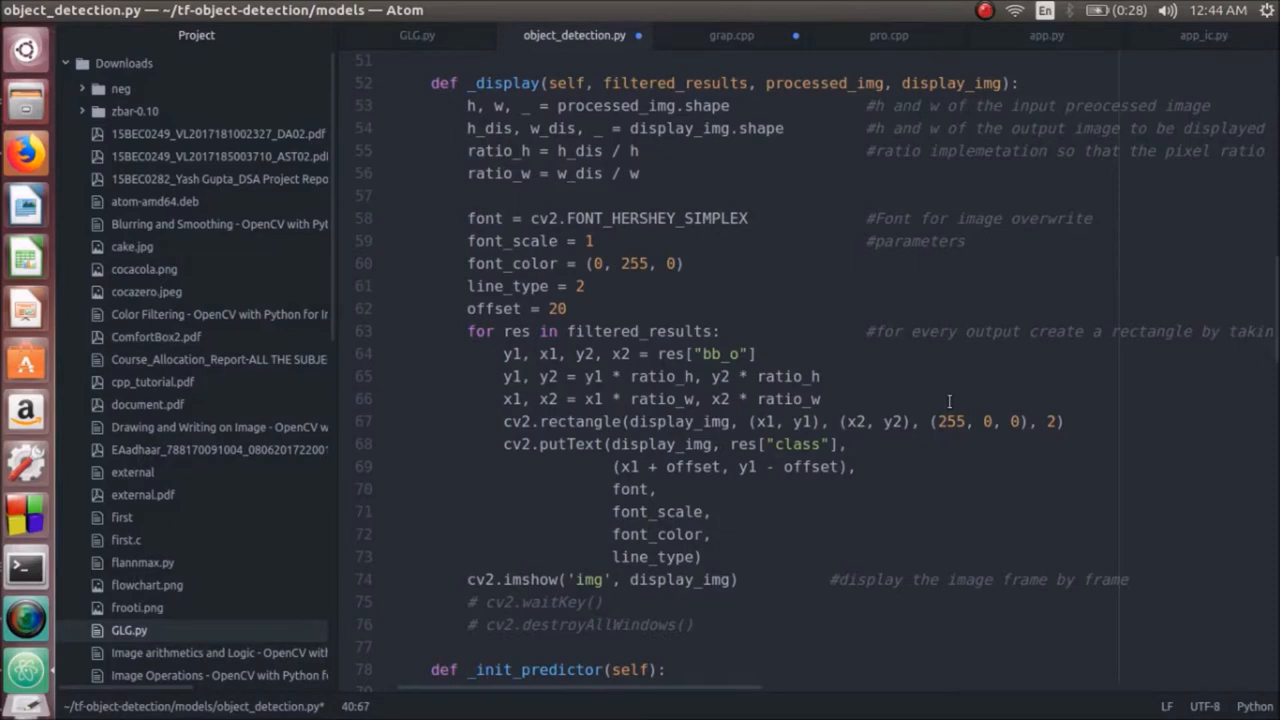
{"action": "mouse_move", "coordinate": [731, 647]}
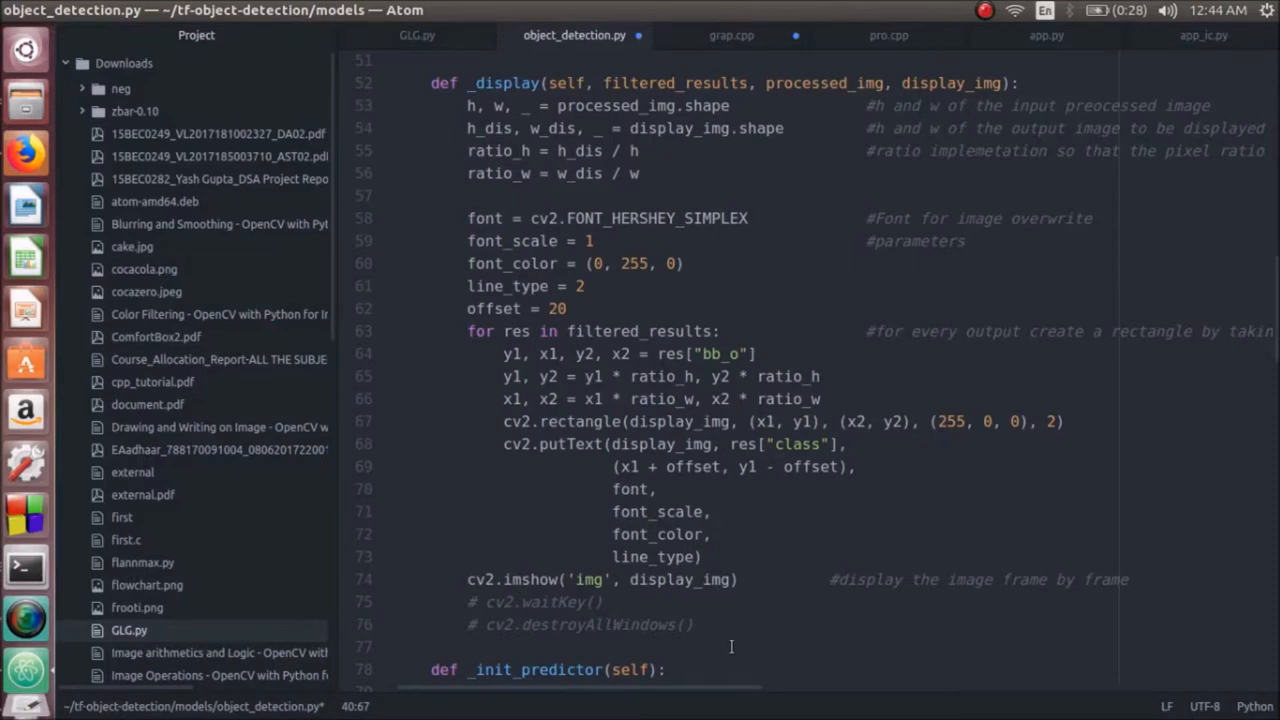
{"action": "scroll", "scroll_direction": "down", "scroll_amount": 3}
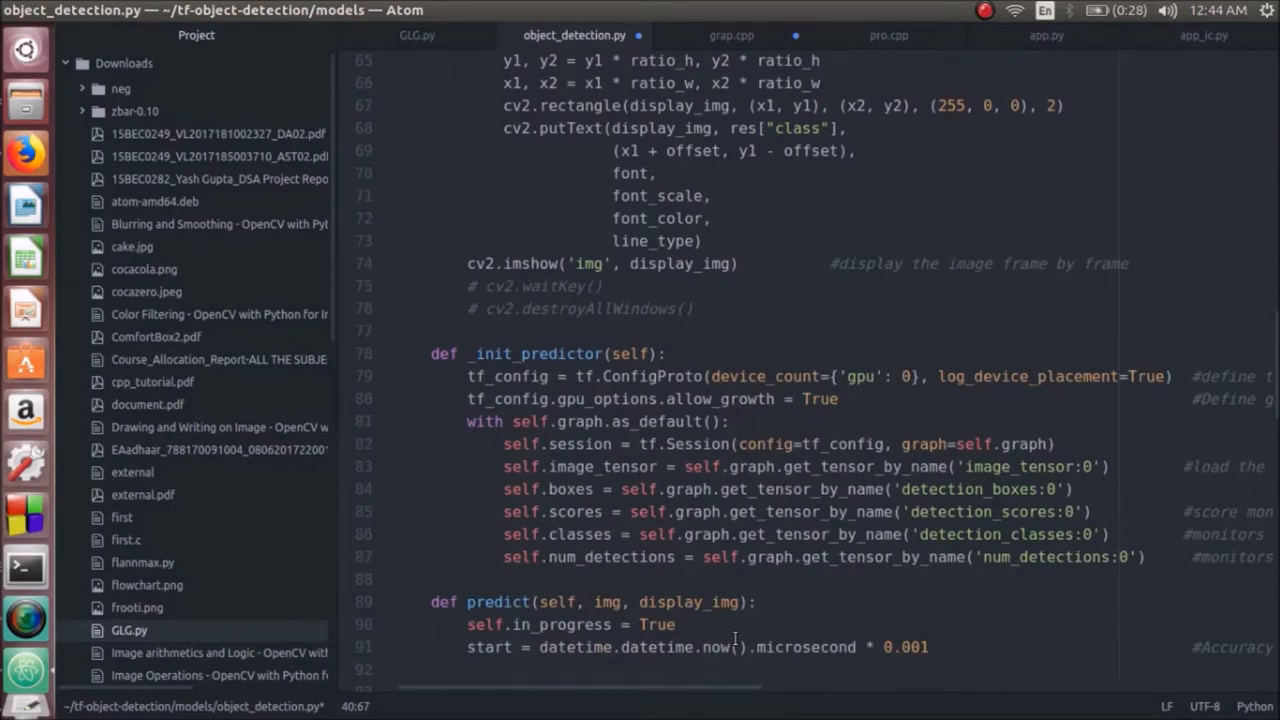
{"action": "mouse_move", "coordinate": [778, 632]}
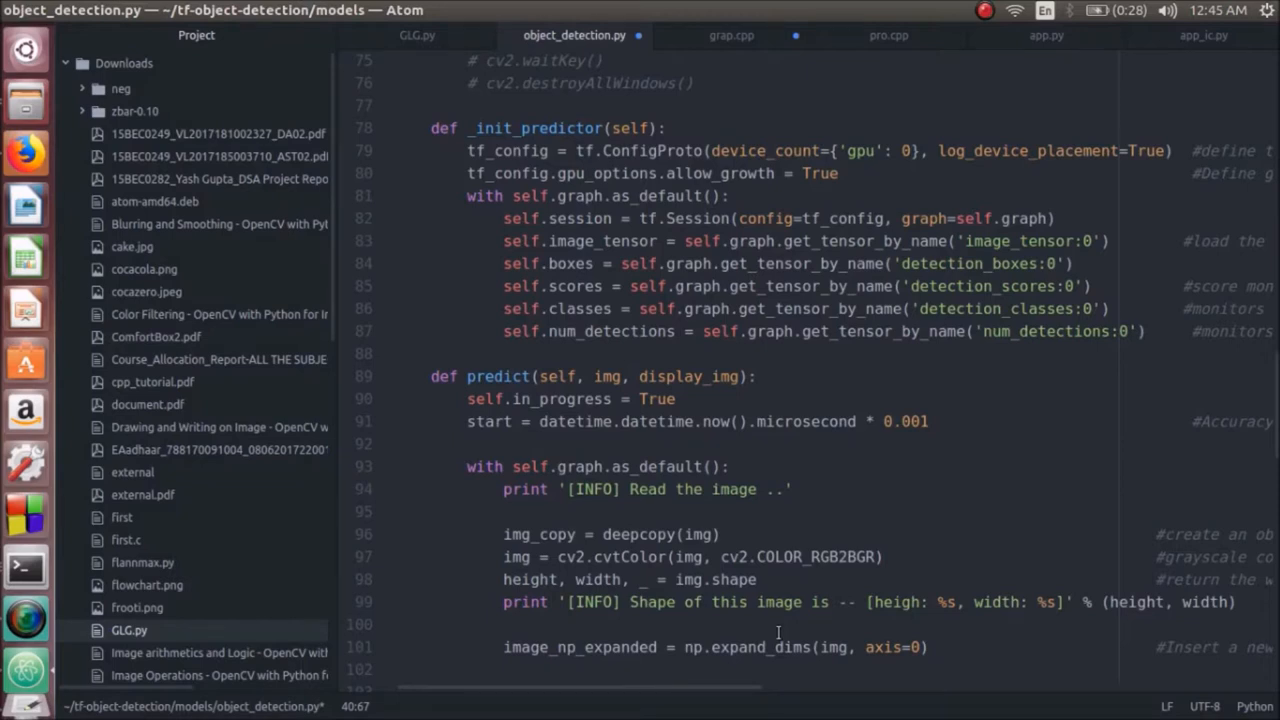
{"action": "scroll", "scroll_direction": "down", "scroll_amount": 3}
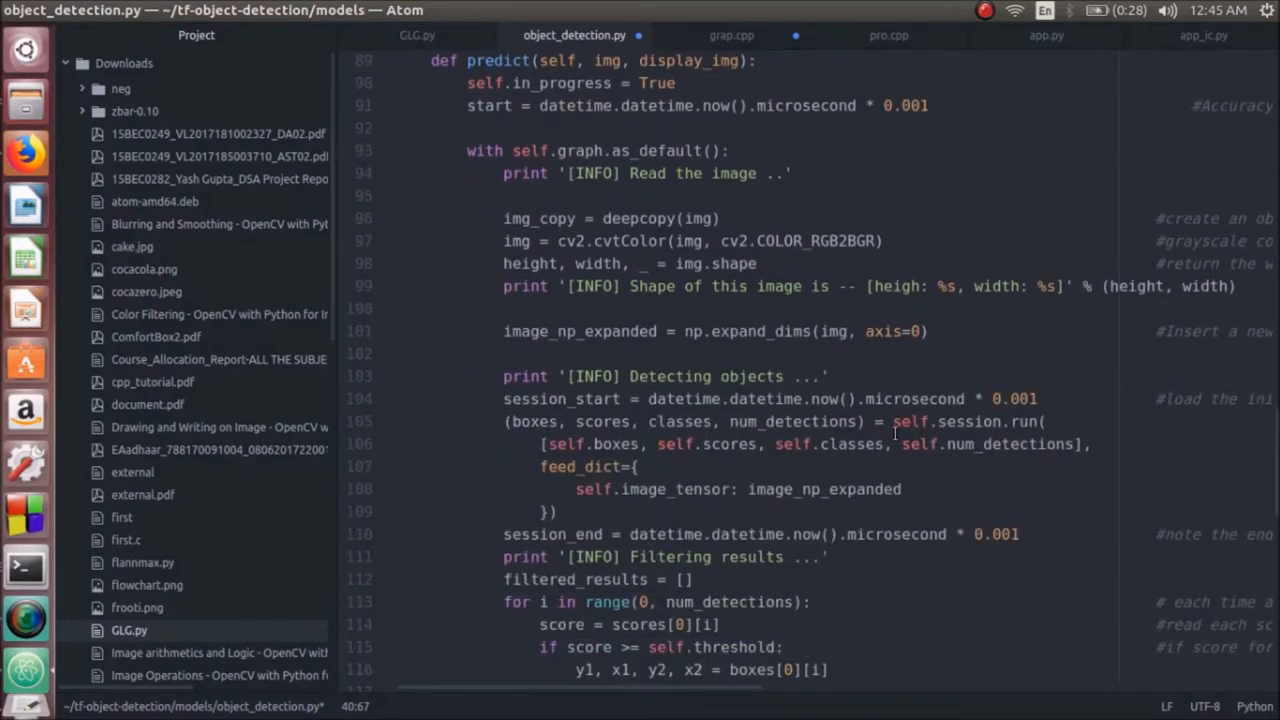
{"action": "scroll", "scroll_direction": "down", "scroll_amount": 3}
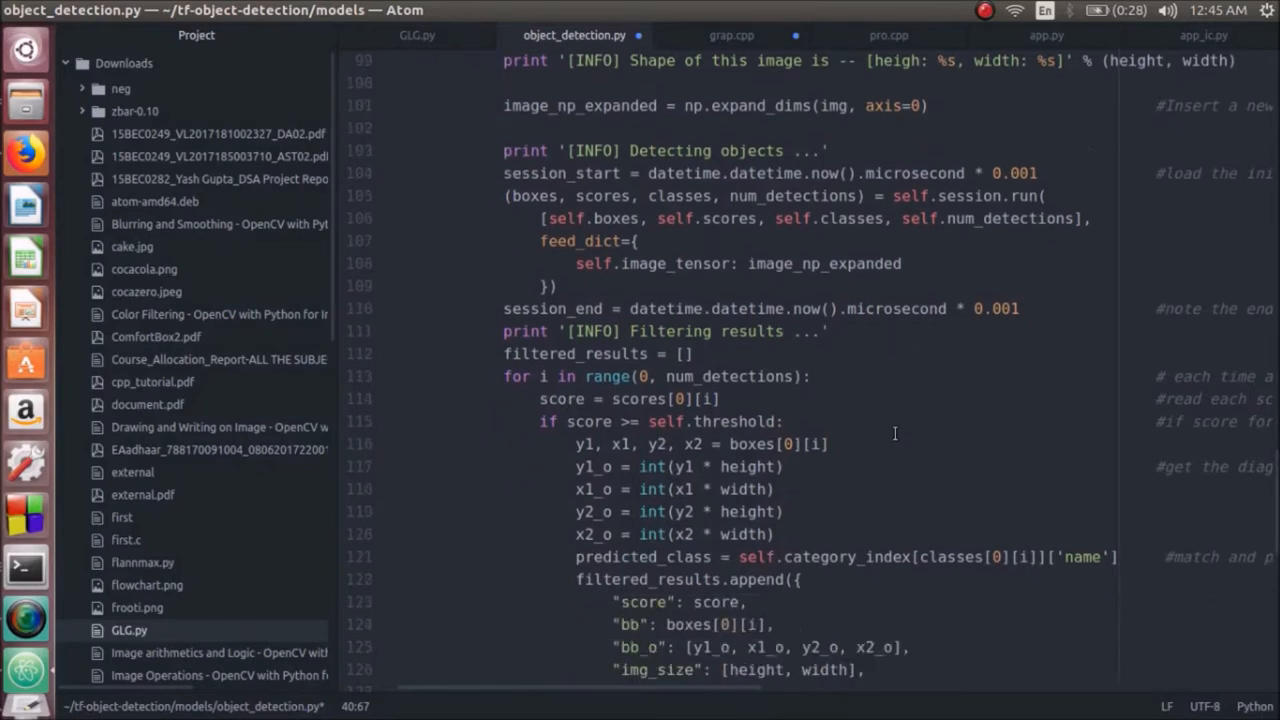
{"action": "scroll", "scroll_direction": "down", "scroll_amount": 3}
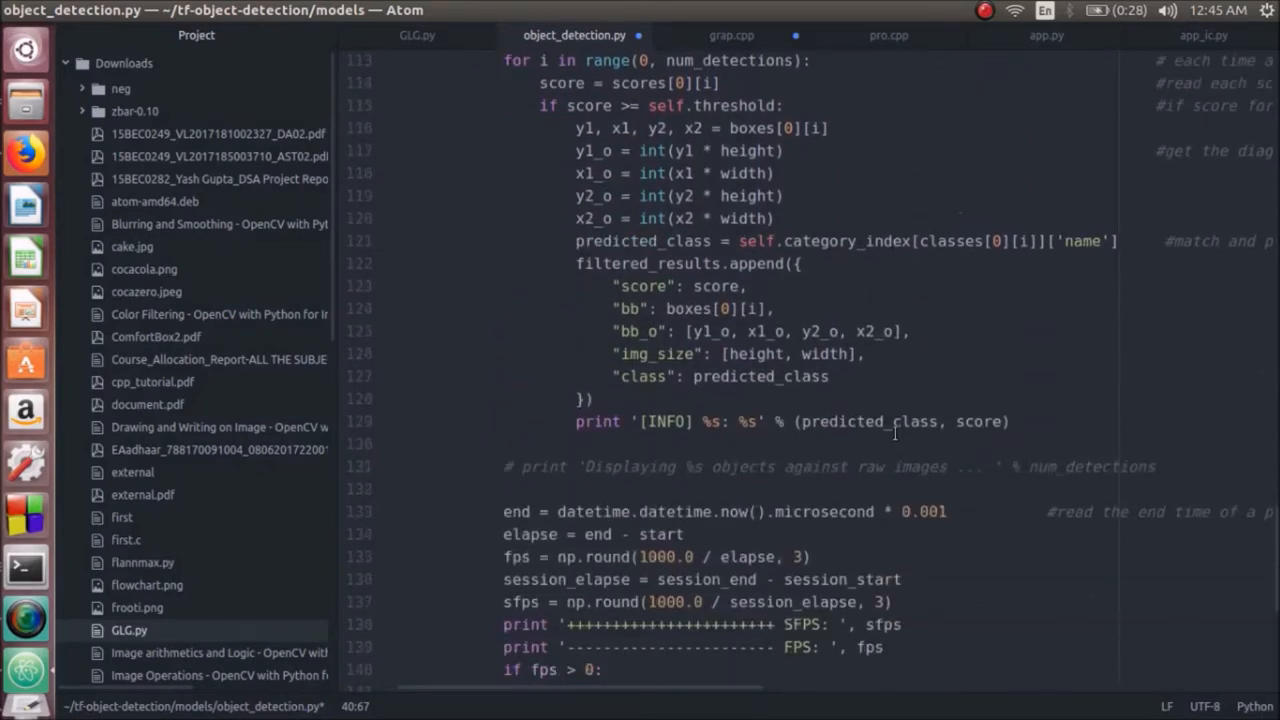
{"action": "scroll", "scroll_direction": "down", "scroll_amount": 3}
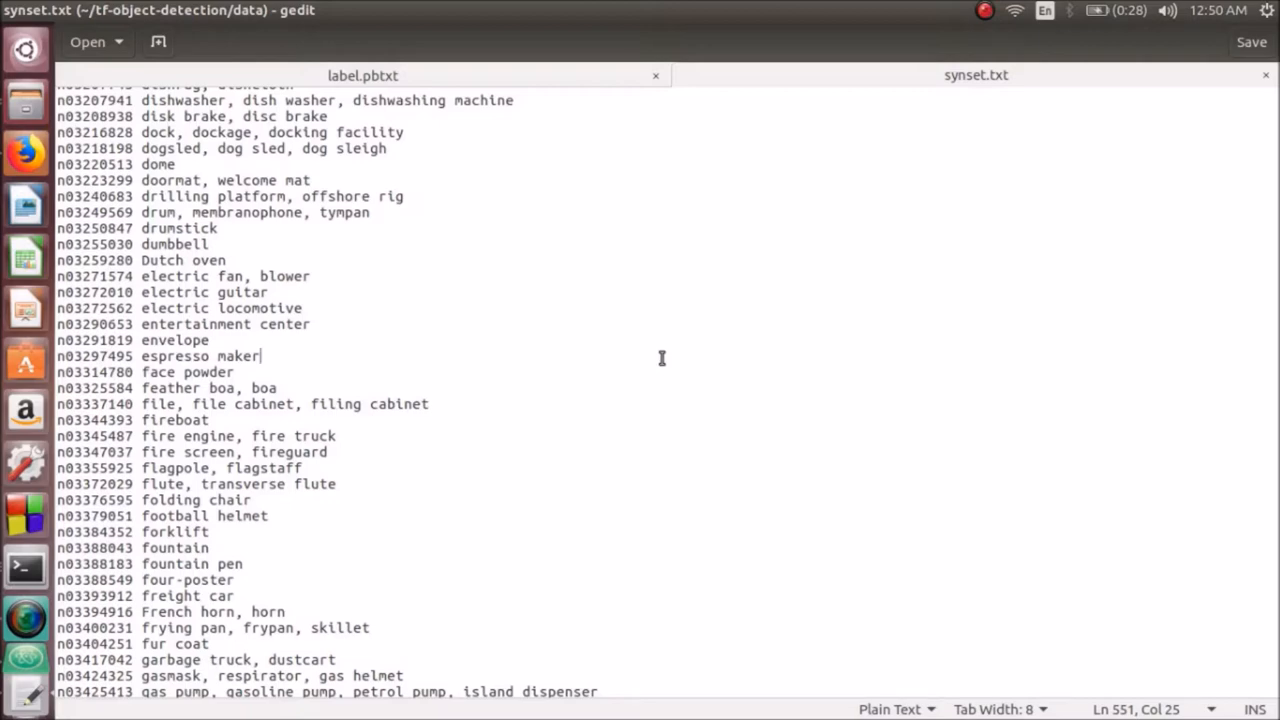
{"action": "mouse_move", "coordinate": [556, 356]}
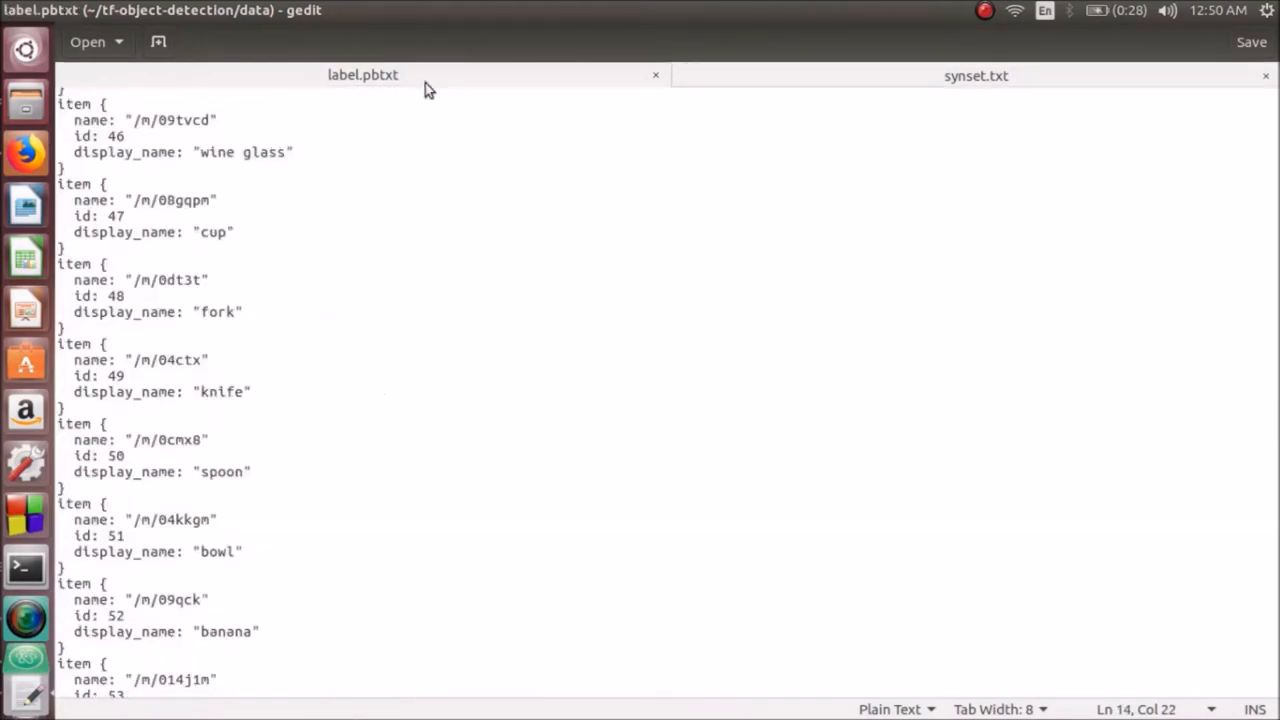
- Scroll label.pbtxt past apple, pizza and donut, then return to synset.txt
{"action": "scroll", "scroll_direction": "down", "scroll_amount": 3}
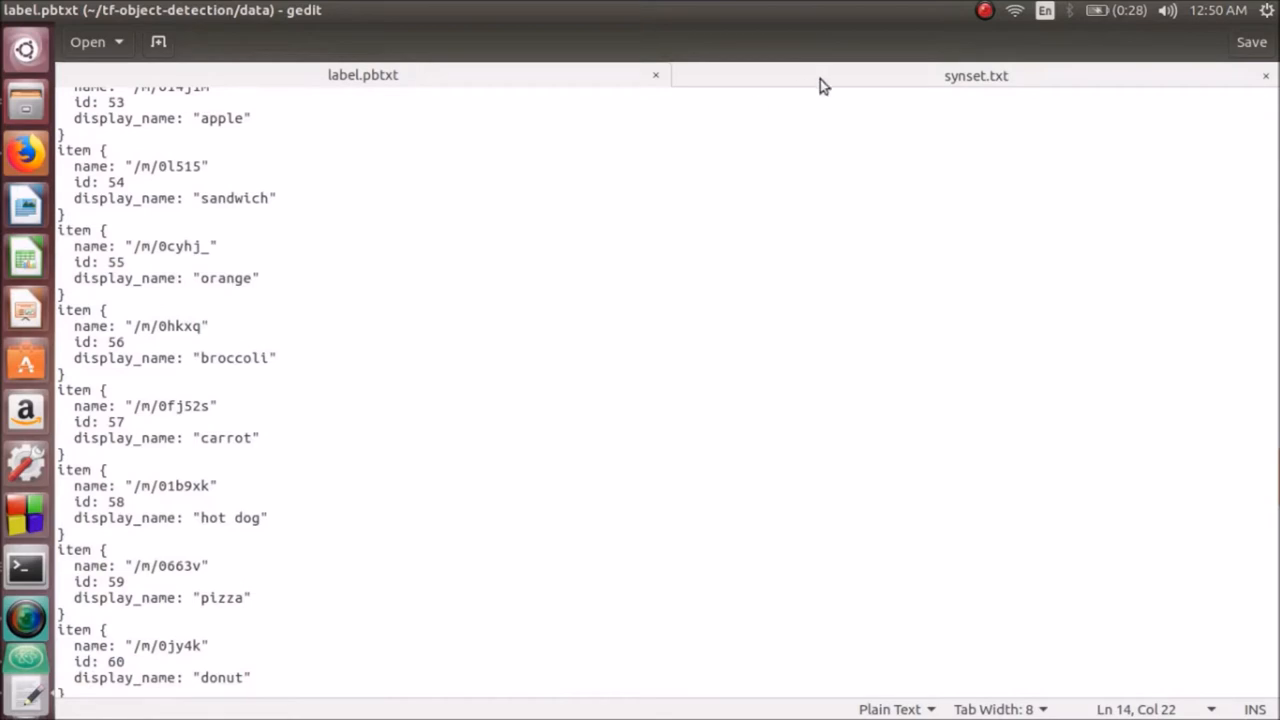
{"action": "left_click", "coordinate": [976, 75]}
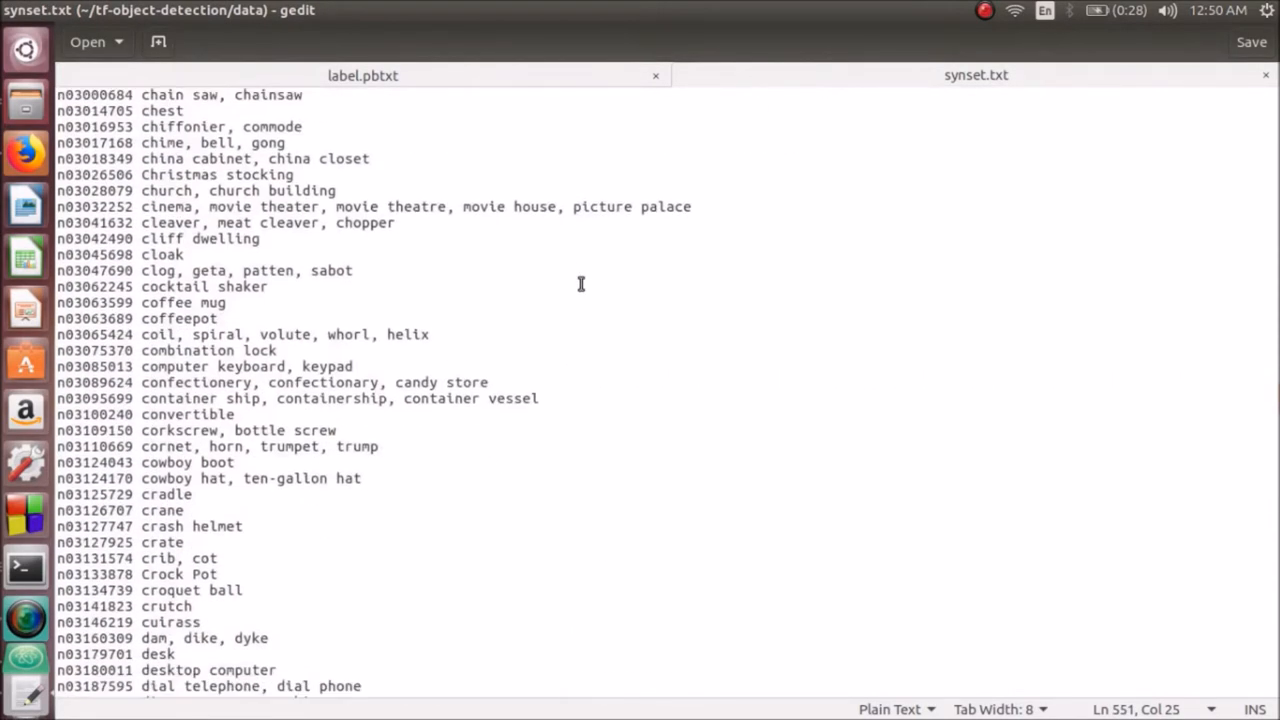